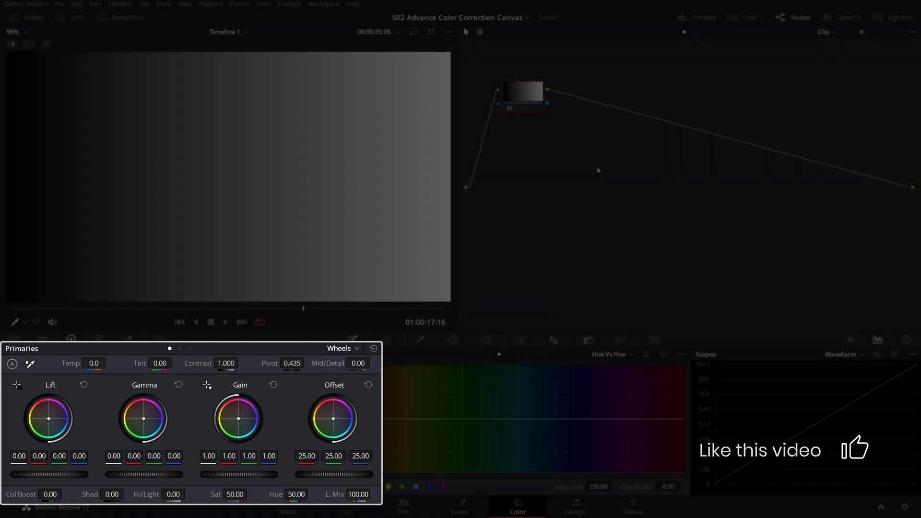
Step: Reset Gamma and Lift to neutral, leaving Gain at 1.14 so the ramp's top clips to white
{"action": "left_click", "coordinate": [522, 89]}
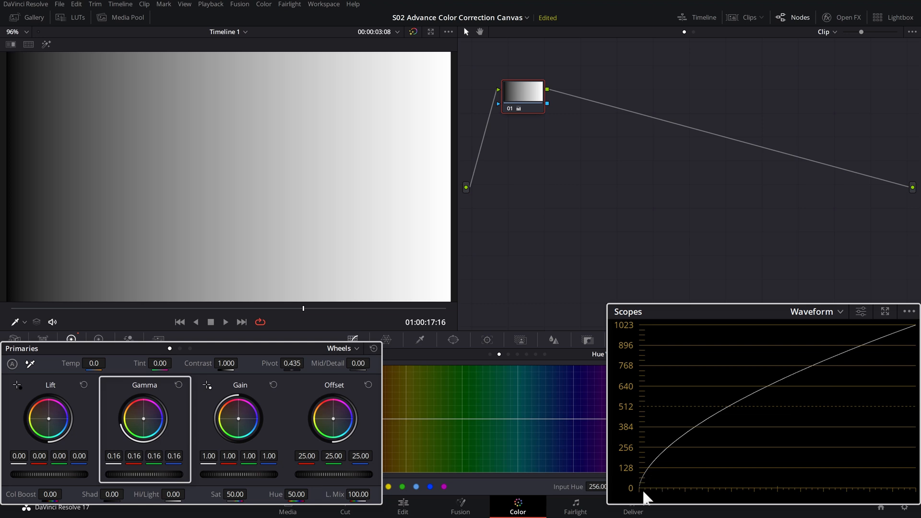
{"action": "mouse_move", "coordinate": [916, 335]}
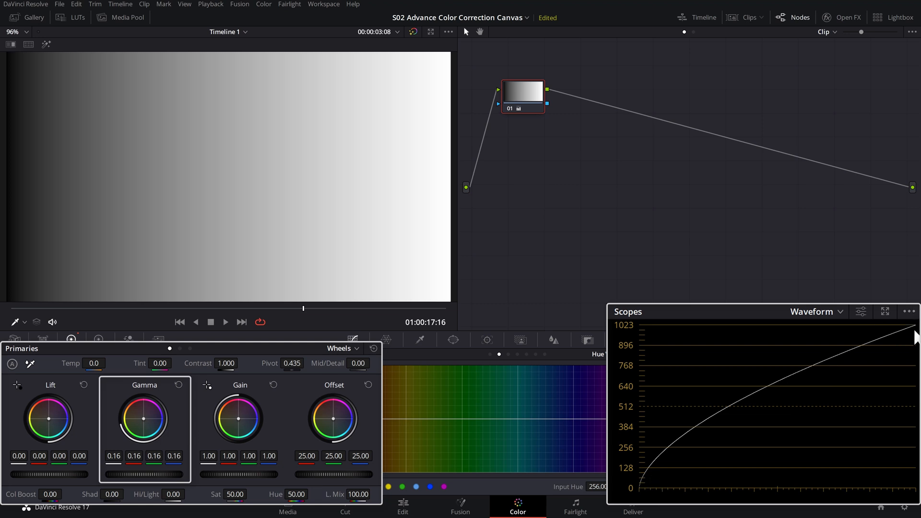
{"action": "left_click", "coordinate": [179, 384]}
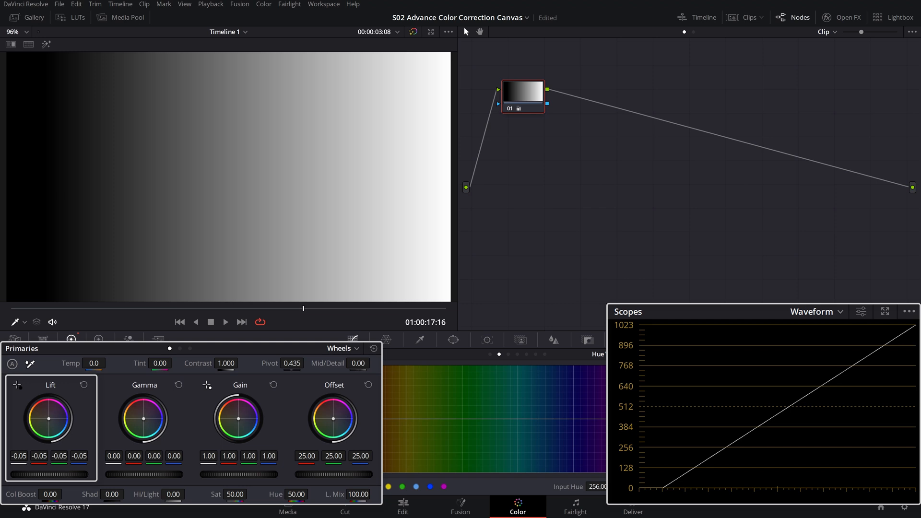
{"action": "left_click", "coordinate": [84, 385]}
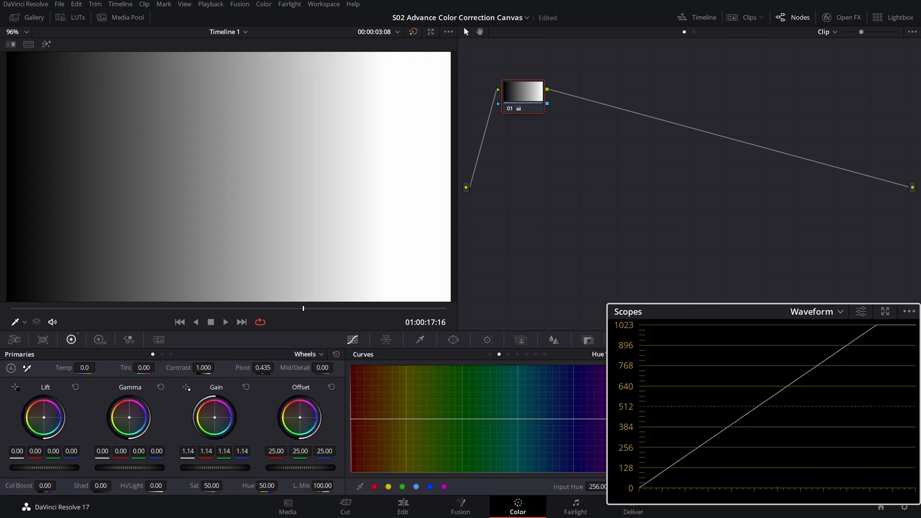
Step: Switch Primaries to Log mode and return the Shadow and Highlights wheels to neutral
{"action": "left_click", "coordinate": [308, 354]}
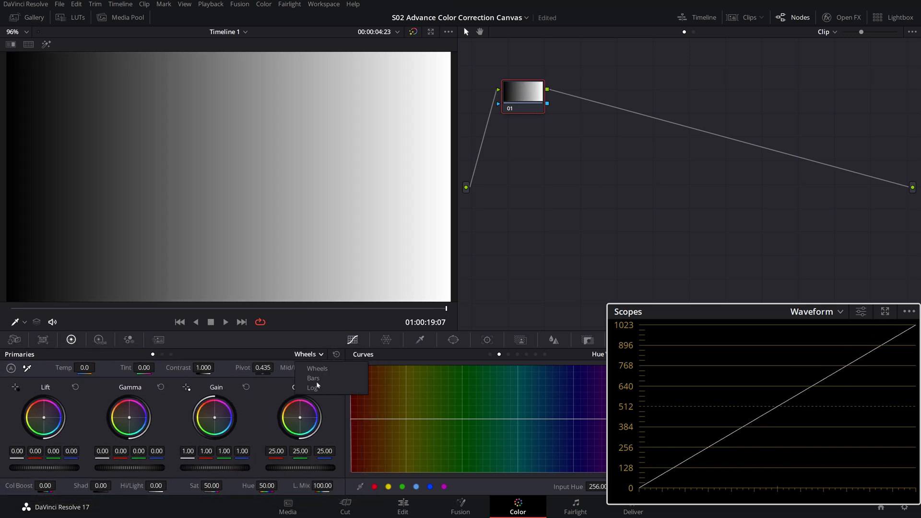
{"action": "left_click", "coordinate": [314, 387]}
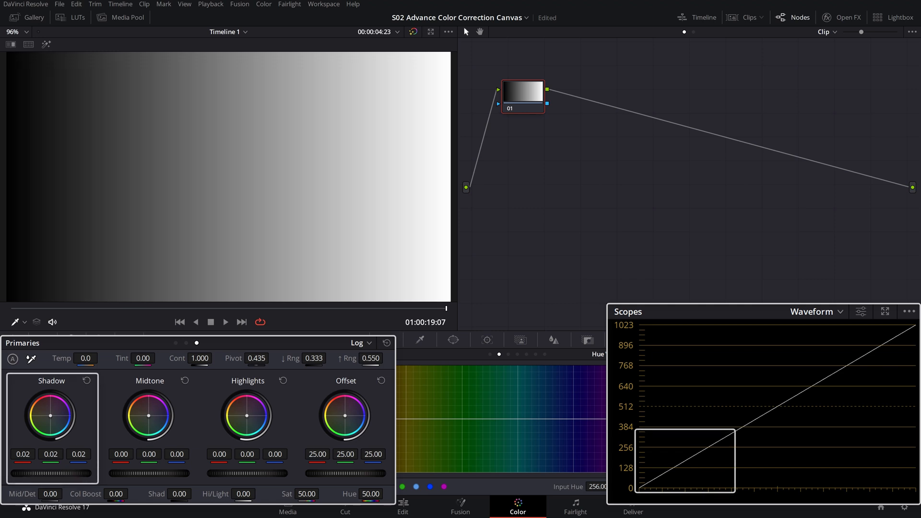
{"action": "left_click", "coordinate": [86, 380]}
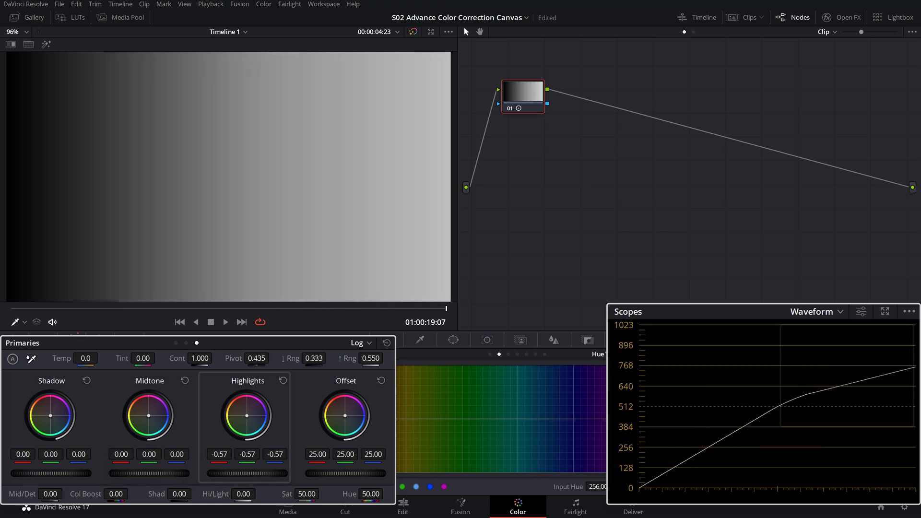
{"action": "left_click", "coordinate": [282, 380]}
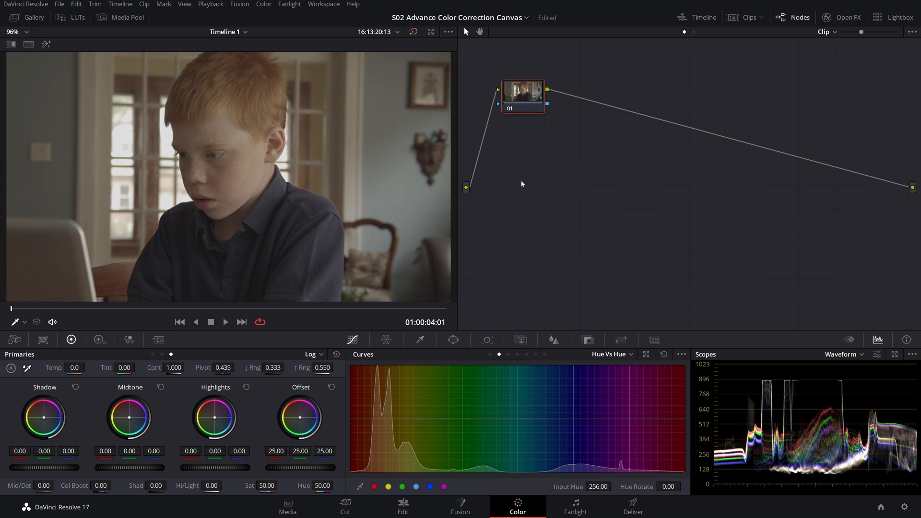
{"action": "mouse_move", "coordinate": [586, 289]}
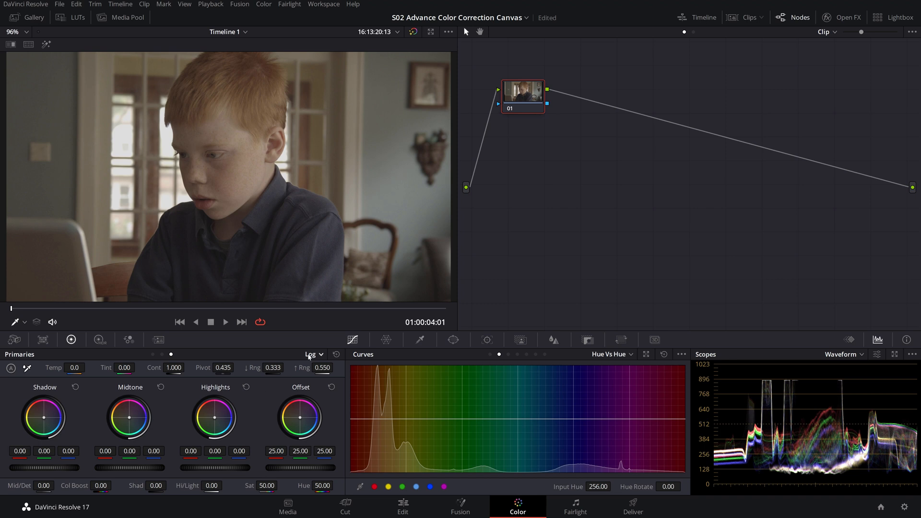
Step: Switch Primaries back to Wheels mode for the contrast 1.24, lift -0.02, gamma 0.07, gain 0.94 grade
{"action": "left_click", "coordinate": [312, 354]}
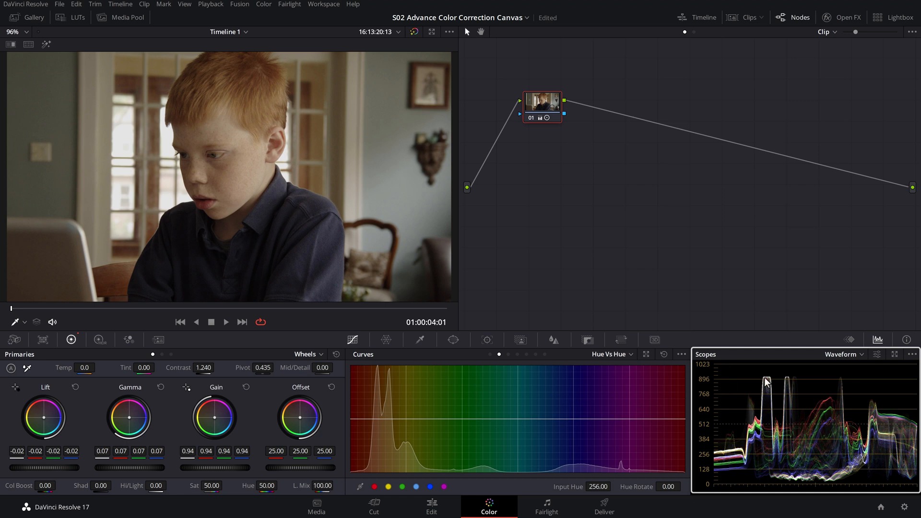
{"action": "mouse_move", "coordinate": [774, 396]}
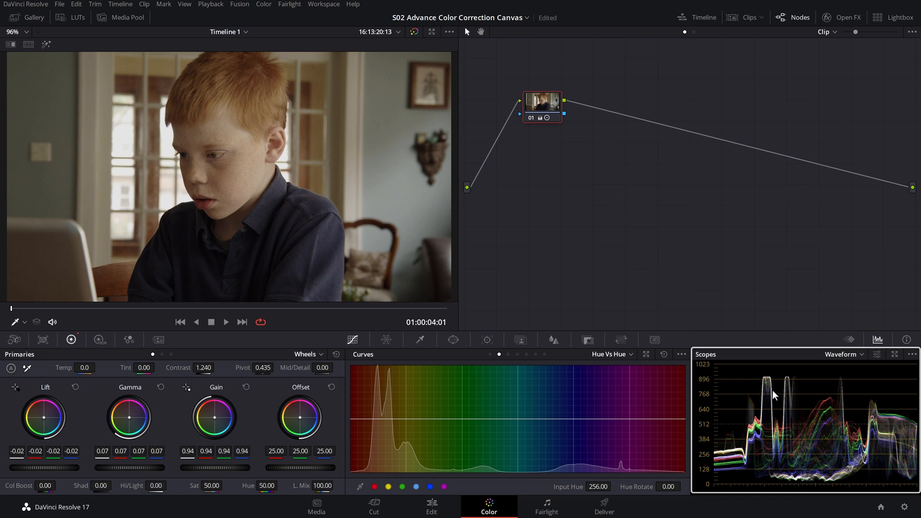
{"action": "mouse_move", "coordinate": [773, 372]}
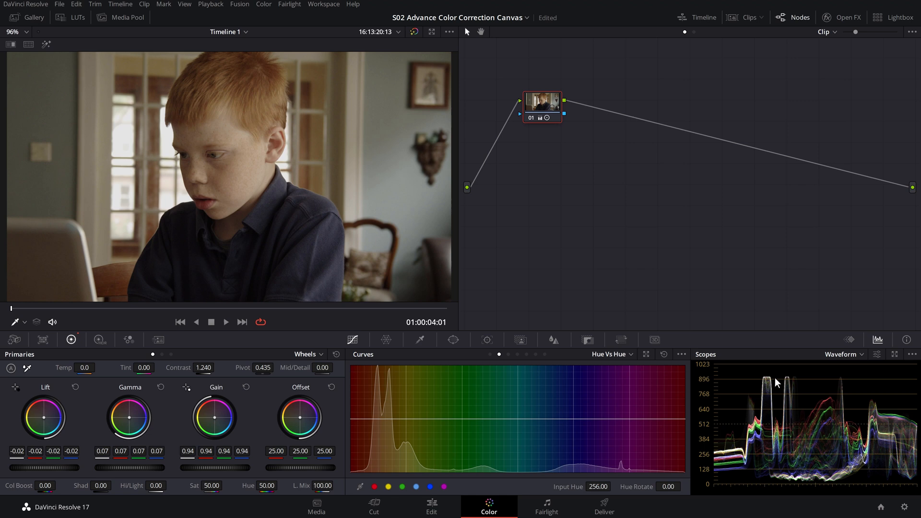
Step: Switch Primaries to Log and lower Shadow to -0.07 and Highlights to -0.02
{"action": "left_click", "coordinate": [307, 354]}
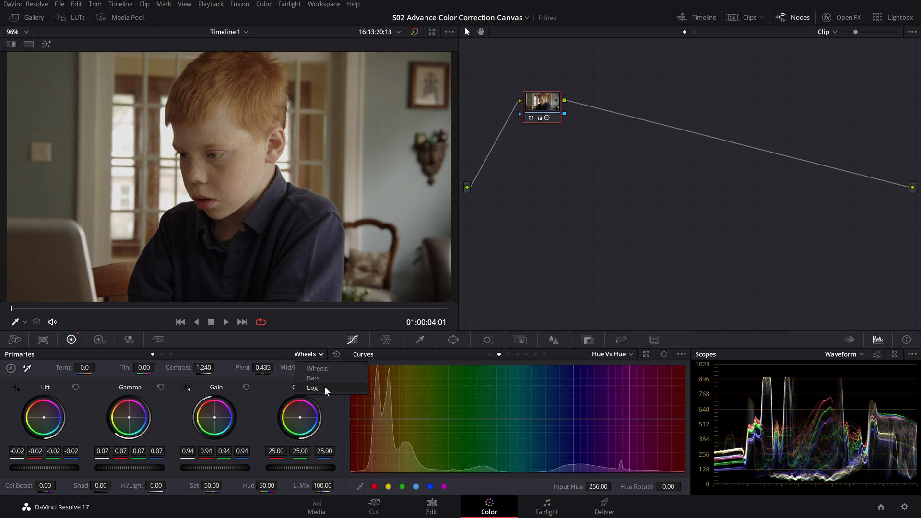
{"action": "left_click", "coordinate": [312, 388]}
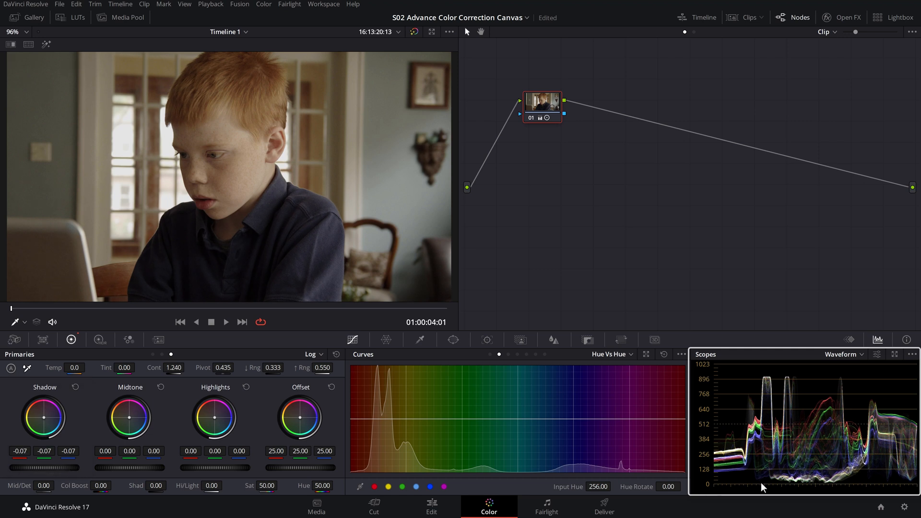
{"action": "mouse_move", "coordinate": [37, 468]}
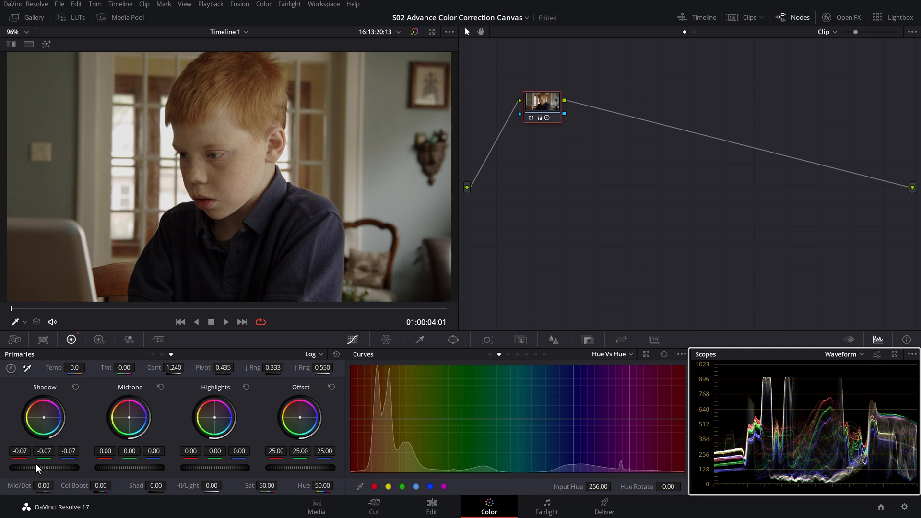
{"action": "mouse_move", "coordinate": [37, 472]}
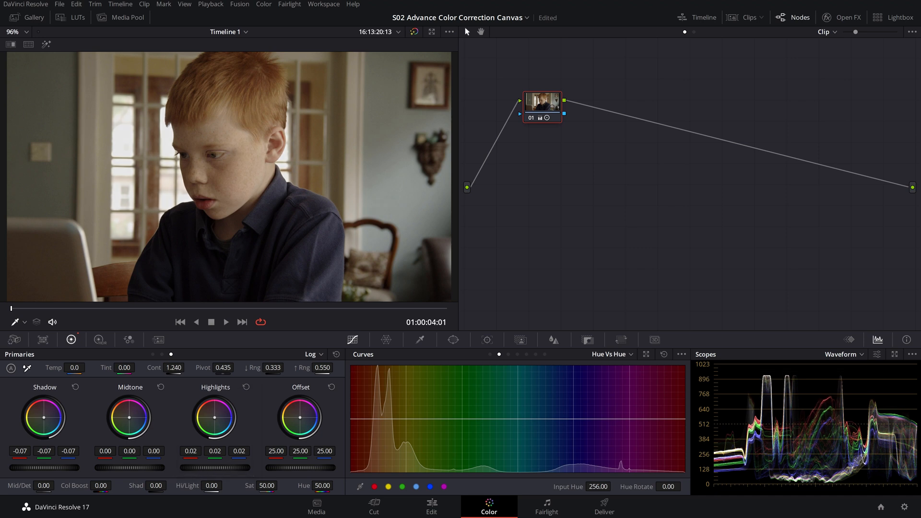
{"action": "left_click_drag", "start_coordinate": [215, 417], "coordinate": [215, 435]}
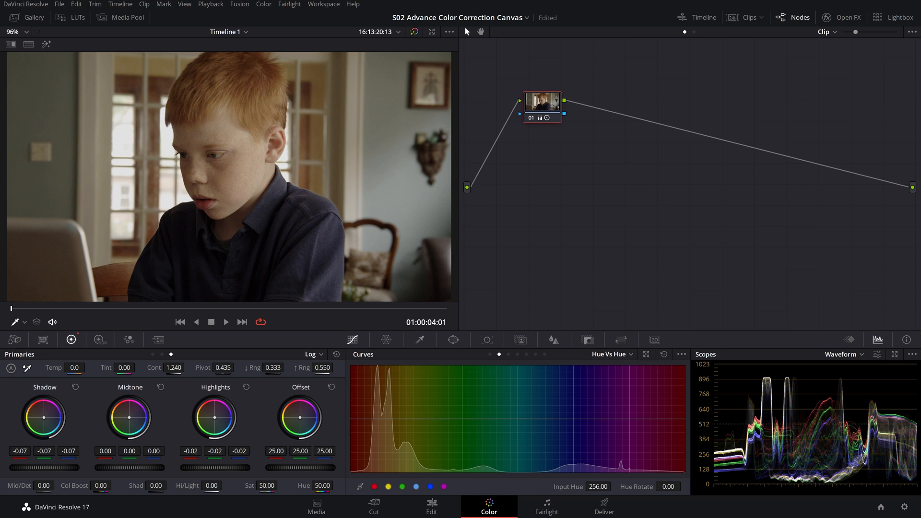
{"action": "mouse_move", "coordinate": [337, 333]}
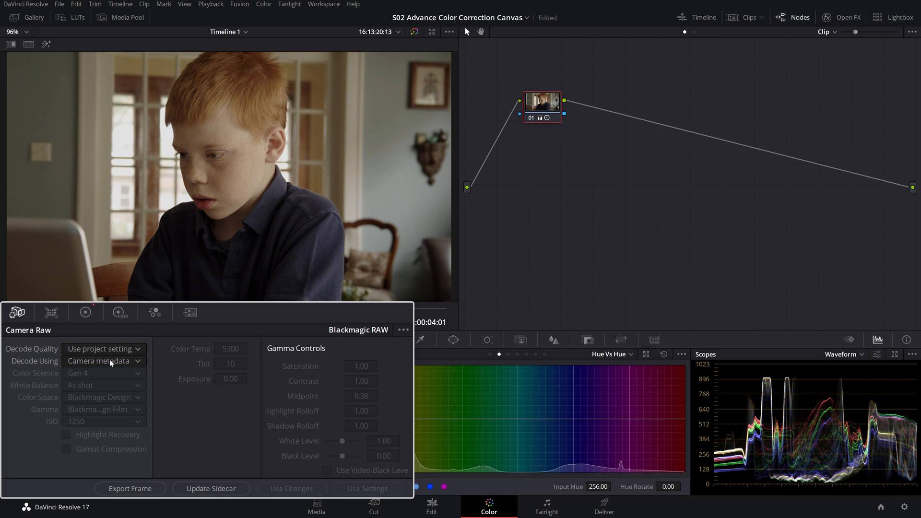
{"action": "mouse_move", "coordinate": [64, 367]}
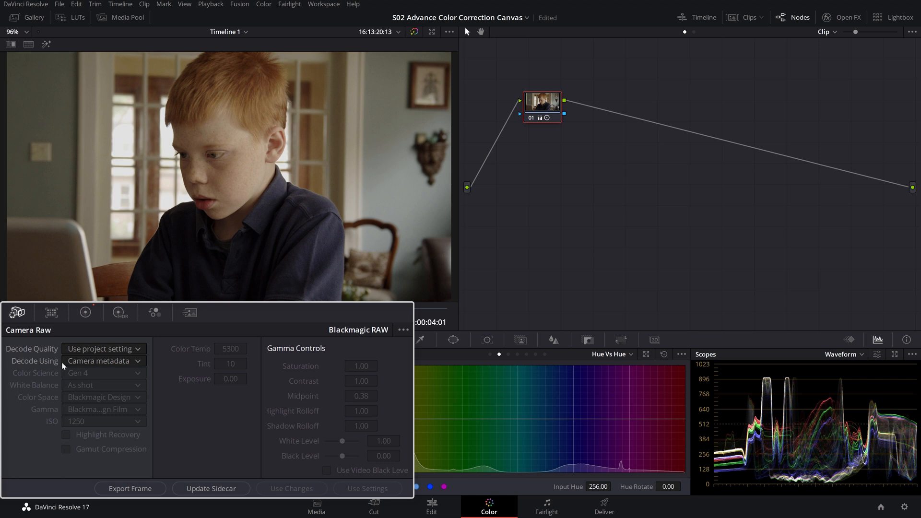
Step: Set Camera Raw Decode Using to Clip
{"action": "left_click", "coordinate": [102, 361]}
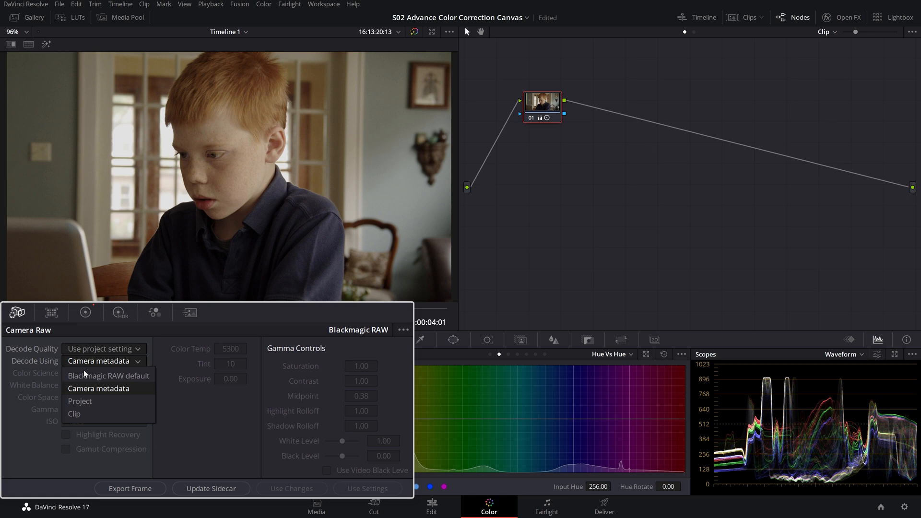
{"action": "left_click", "coordinate": [74, 414]}
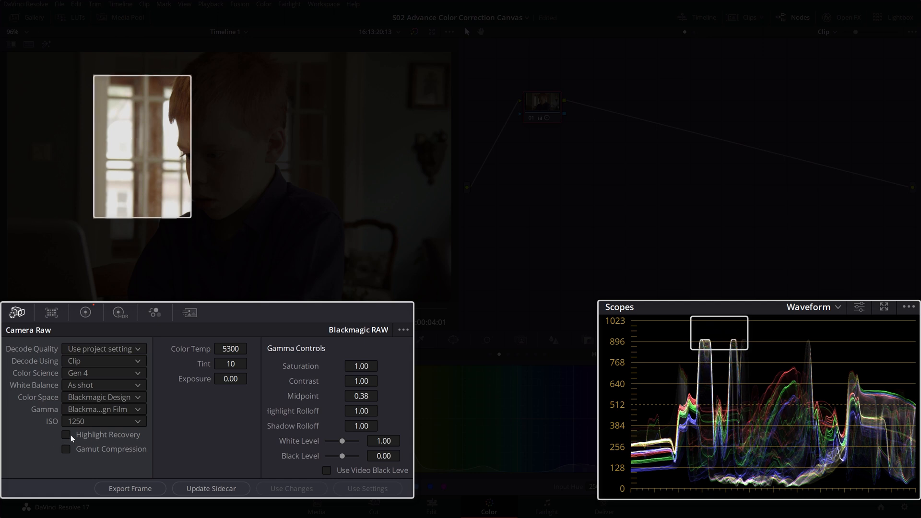
Step: Toggle Highlight Recovery to compare the window detail, leaving it enabled
{"action": "left_click", "coordinate": [66, 434]}
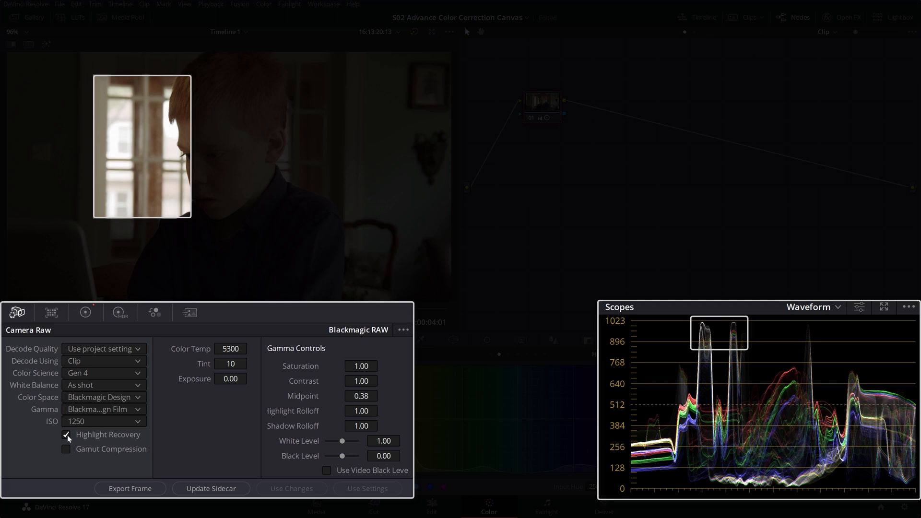
{"action": "left_click", "coordinate": [67, 435]}
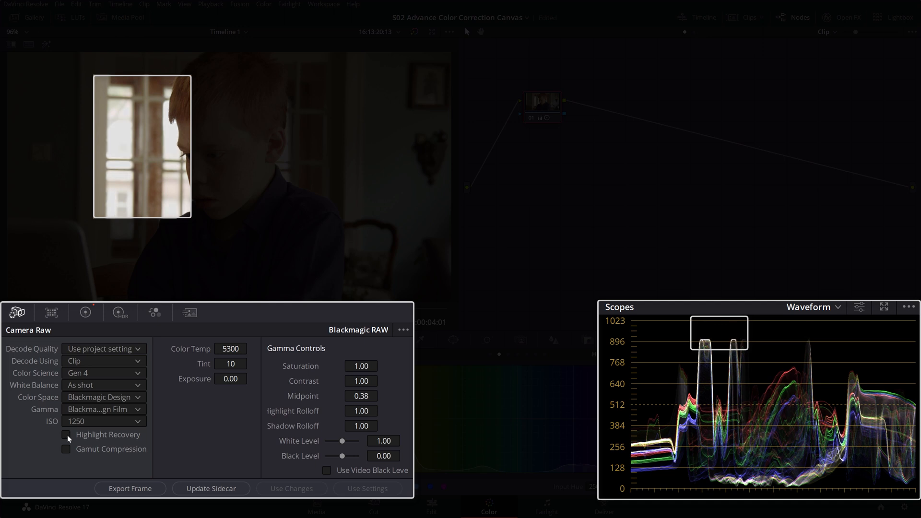
{"action": "left_click", "coordinate": [65, 435]}
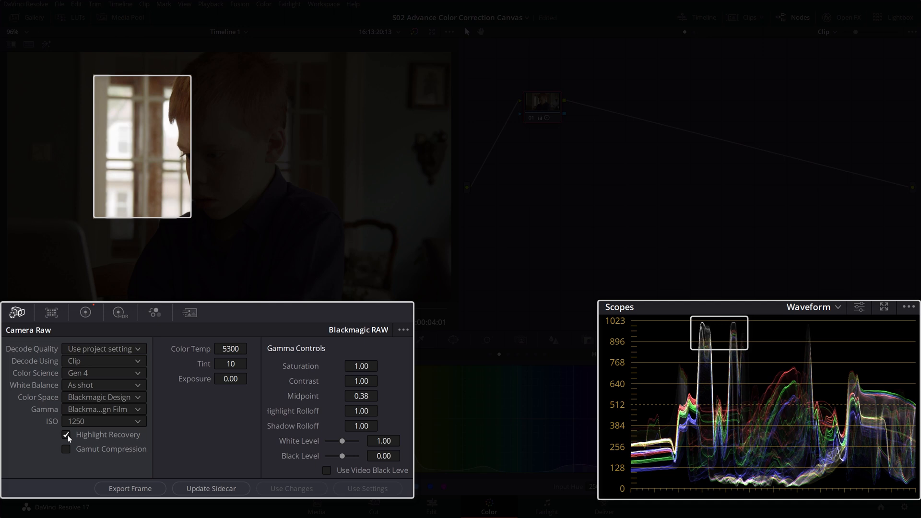
{"action": "left_click", "coordinate": [66, 435]}
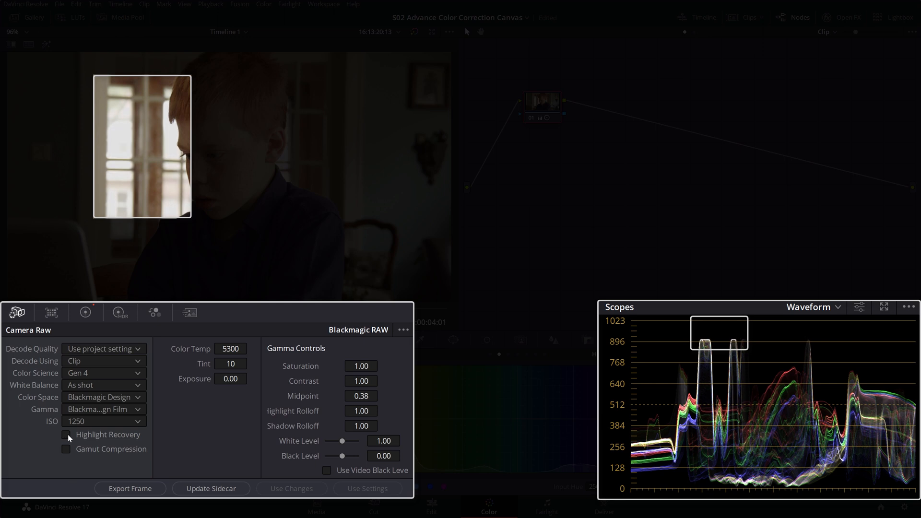
{"action": "left_click", "coordinate": [66, 435]}
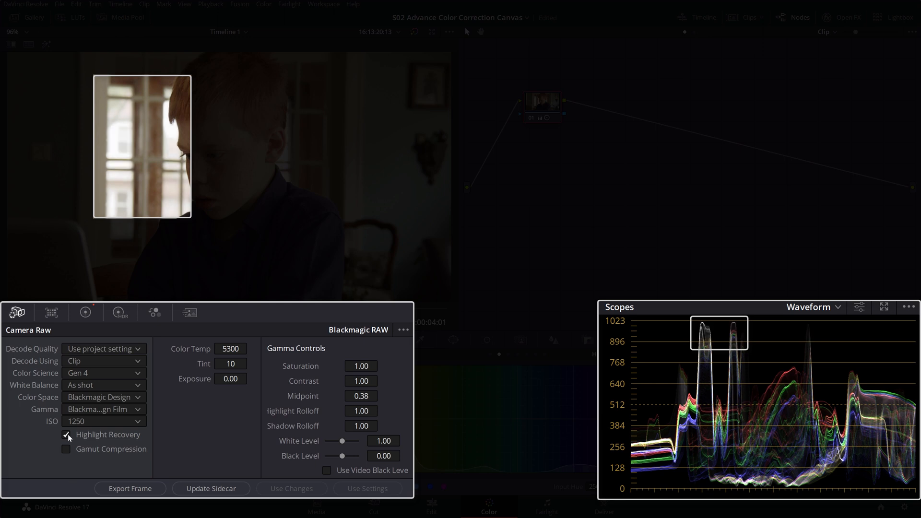
{"action": "mouse_move", "coordinate": [40, 417]}
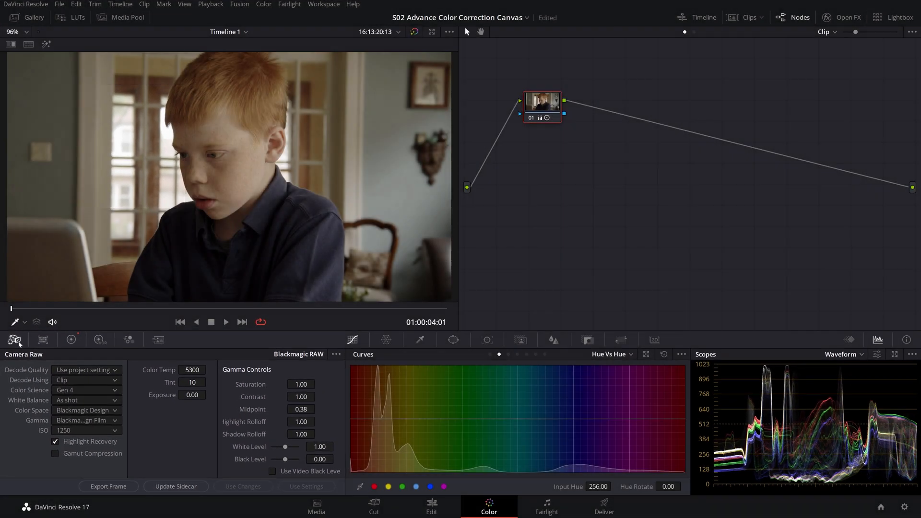
Step: Return from Camera Raw to the Primaries Log colour wheels
{"action": "left_click", "coordinate": [71, 340]}
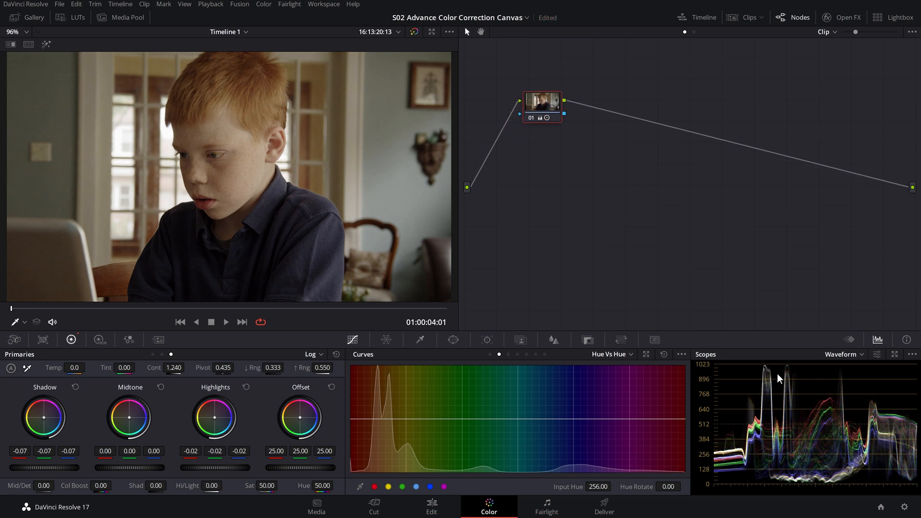
{"action": "mouse_move", "coordinate": [777, 466]}
{"action": "type", "text": "exposure"}
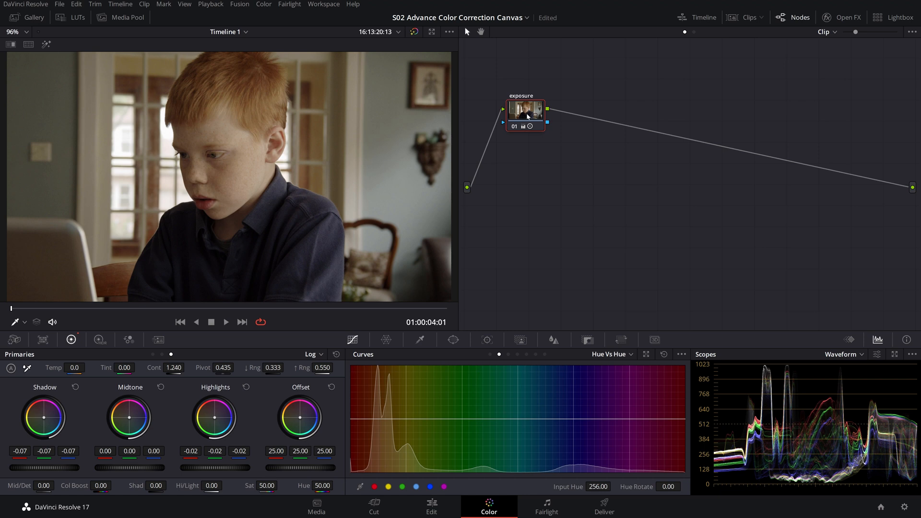
Step: Add a serial node after 'exposure' with Alt+S, to be labelled sat/balance
{"action": "key", "text": "alt+s"}
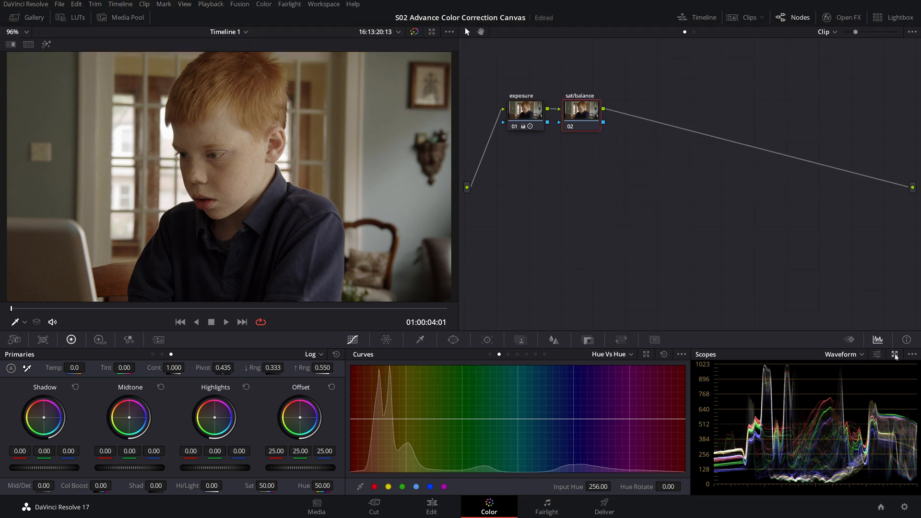
Step: Float the scopes window and switch it to the RGB Parade, with saturation raised to 67.40
{"action": "left_click", "coordinate": [896, 340]}
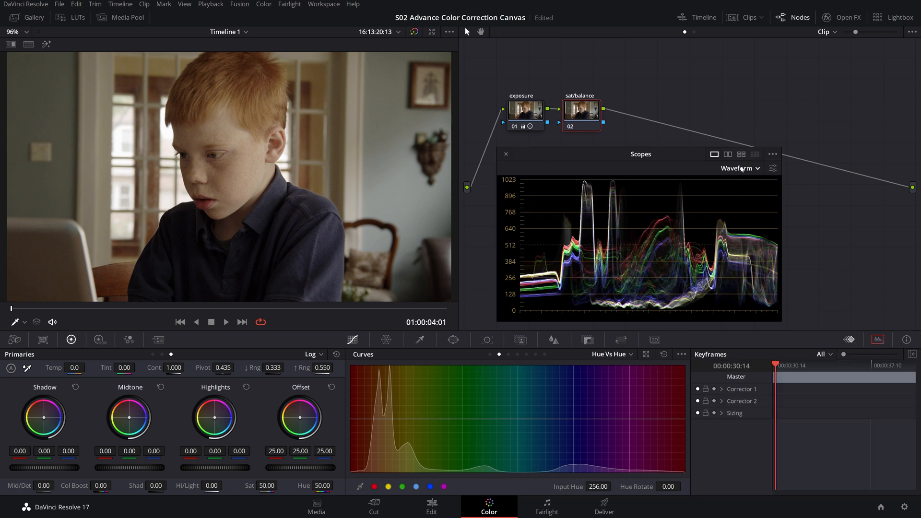
{"action": "left_click", "coordinate": [738, 168]}
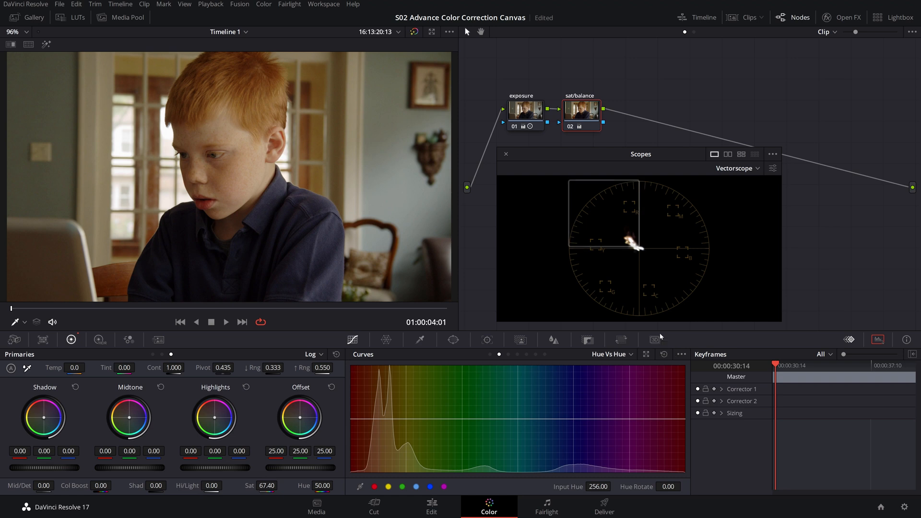
{"action": "left_click", "coordinate": [736, 168]}
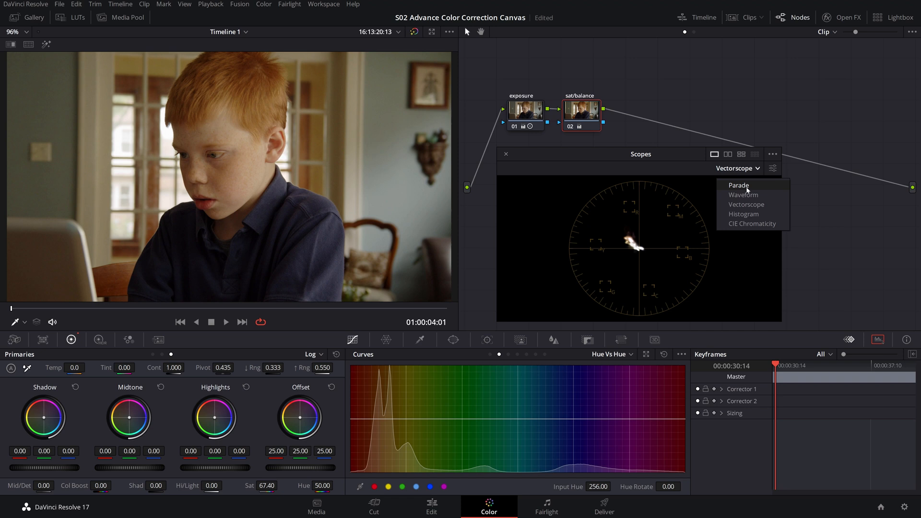
{"action": "left_click", "coordinate": [739, 185]}
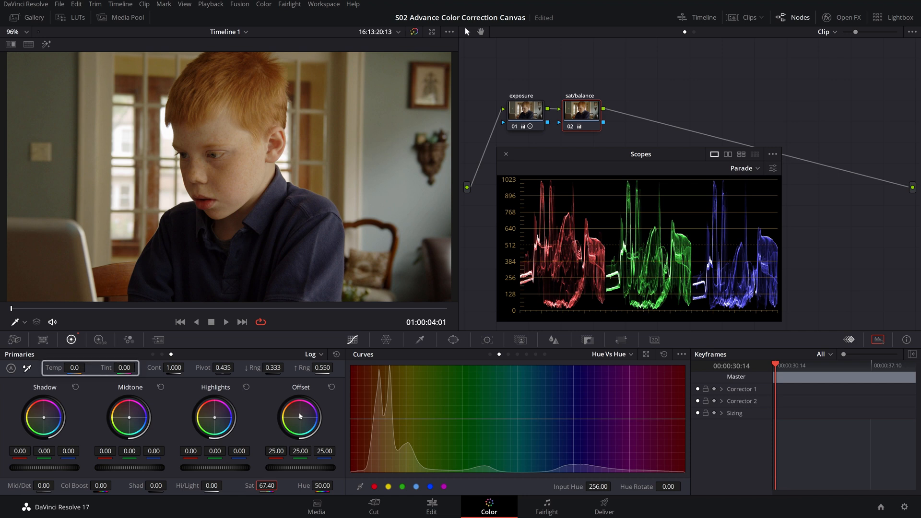
Step: Balance gain toward blue (R 0.95, G 1.01, B 1.10) with slight gamma and lift shifts on the Parade
{"action": "left_click", "coordinate": [311, 353]}
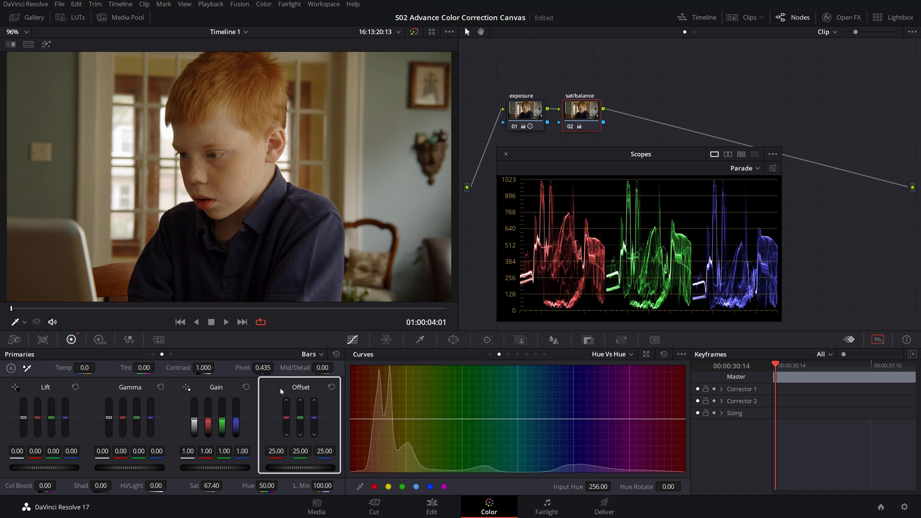
{"action": "mouse_move", "coordinate": [326, 396]}
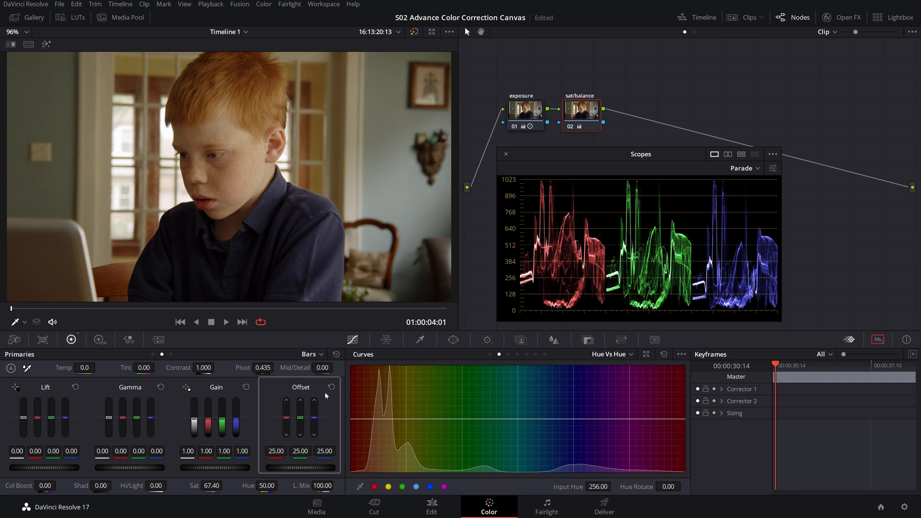
{"action": "left_click", "coordinate": [309, 353]}
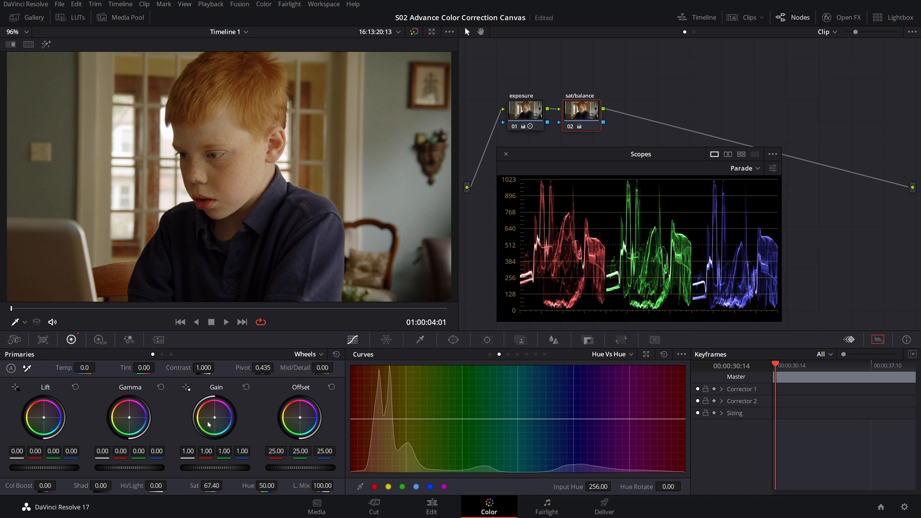
{"action": "left_click", "coordinate": [213, 417]}
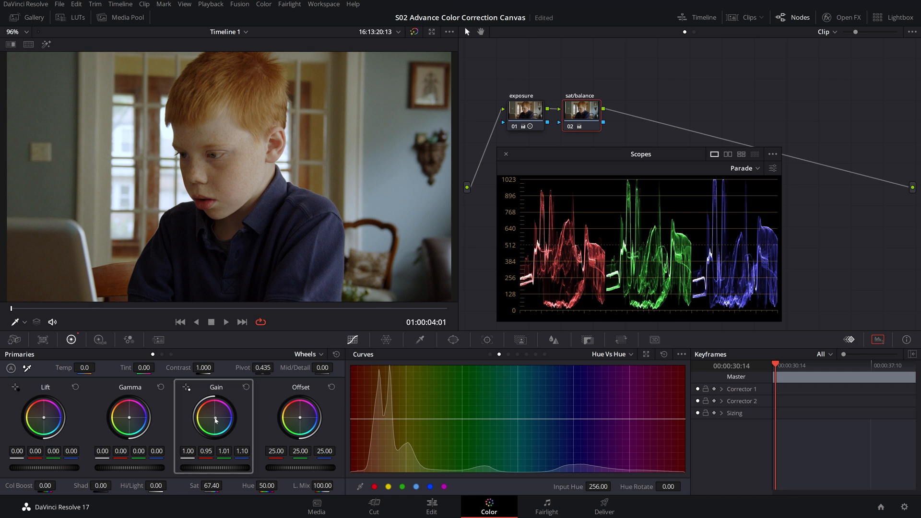
{"action": "mouse_move", "coordinate": [173, 423]}
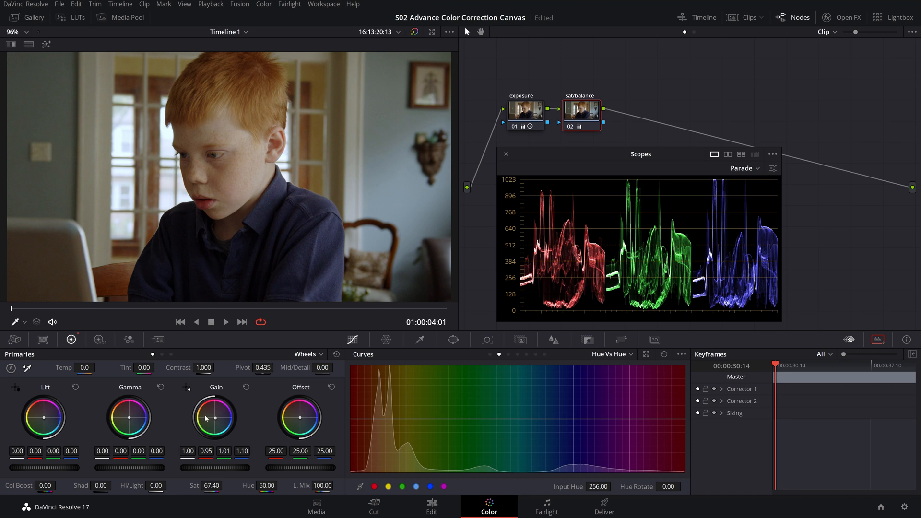
{"action": "mouse_move", "coordinate": [121, 419]}
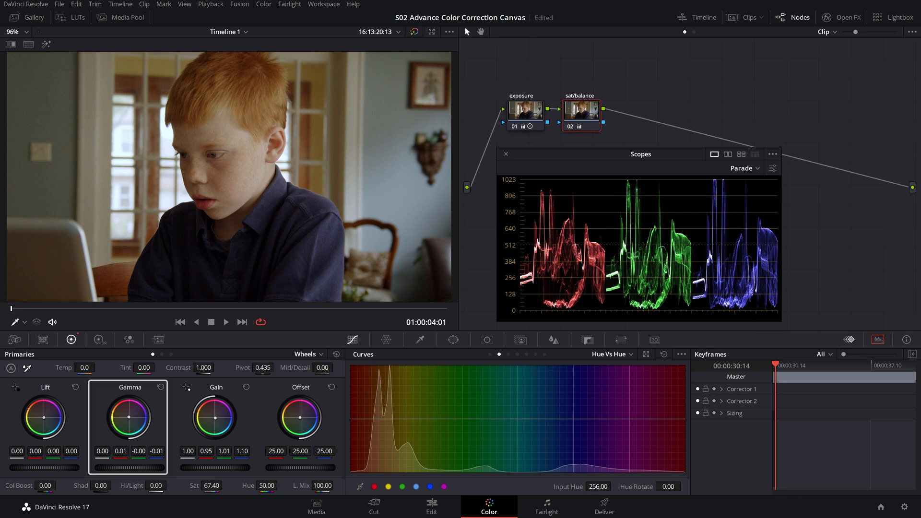
{"action": "left_click", "coordinate": [44, 418]}
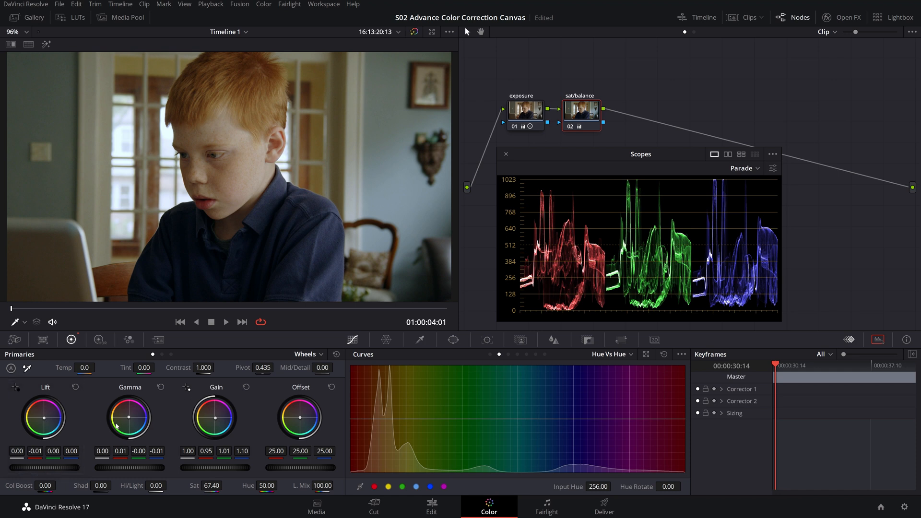
{"action": "mouse_move", "coordinate": [217, 420]}
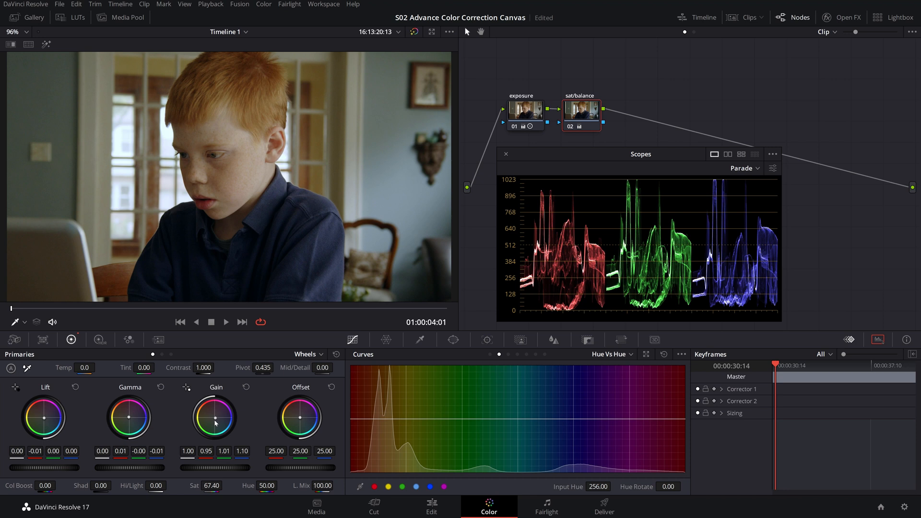
{"action": "mouse_move", "coordinate": [130, 426]}
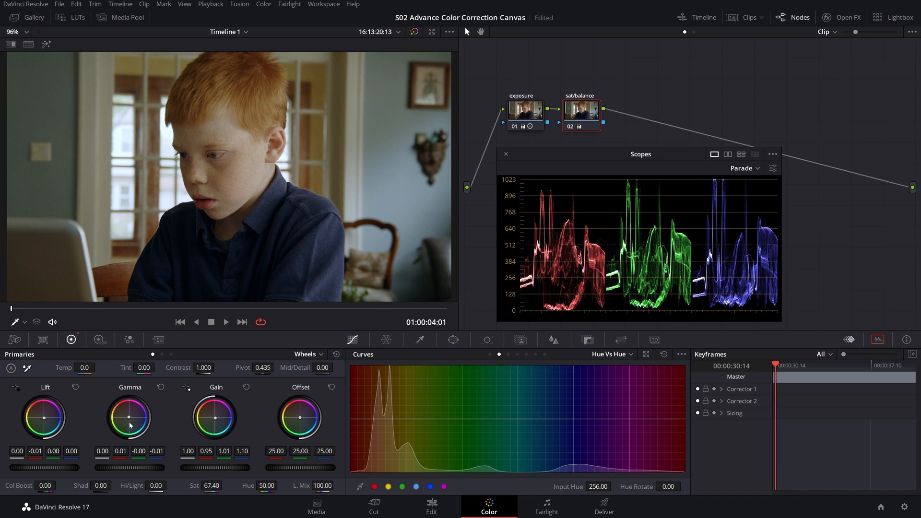
{"action": "mouse_move", "coordinate": [215, 471]}
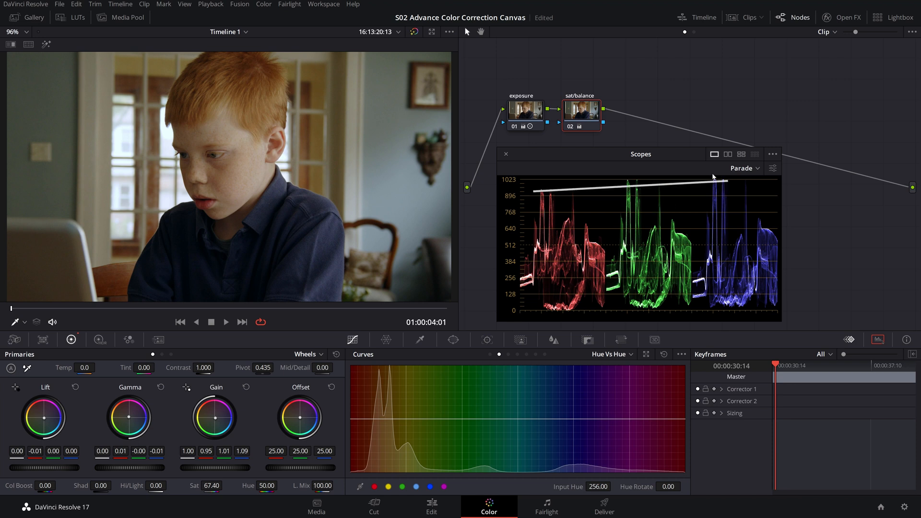
{"action": "mouse_move", "coordinate": [637, 192]}
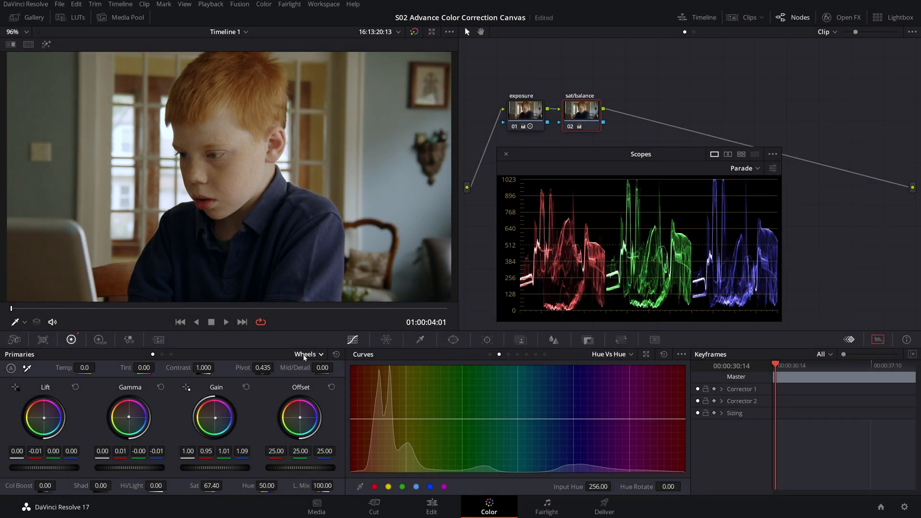
Step: In Log mode warm the shadows, cool the highlights and set range limits 0.131–0.606
{"action": "left_click", "coordinate": [307, 354]}
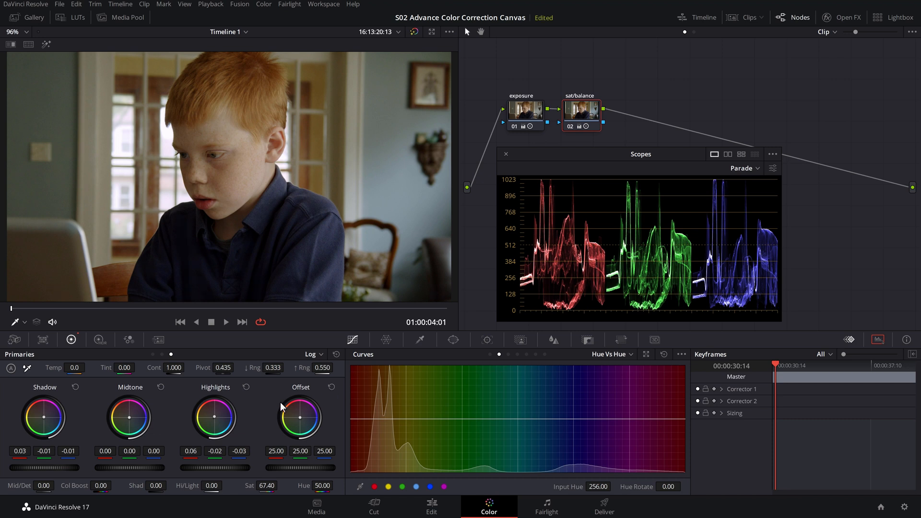
{"action": "mouse_move", "coordinate": [26, 440]}
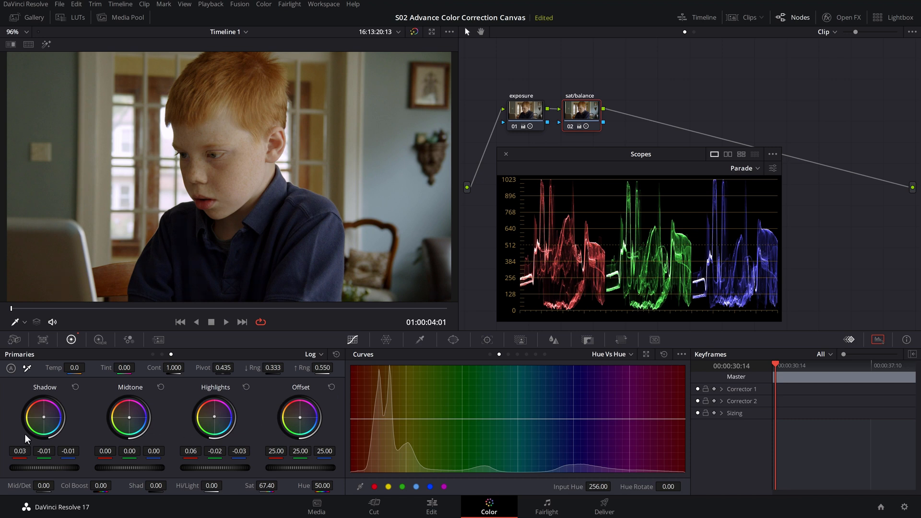
{"action": "mouse_move", "coordinate": [212, 432]}
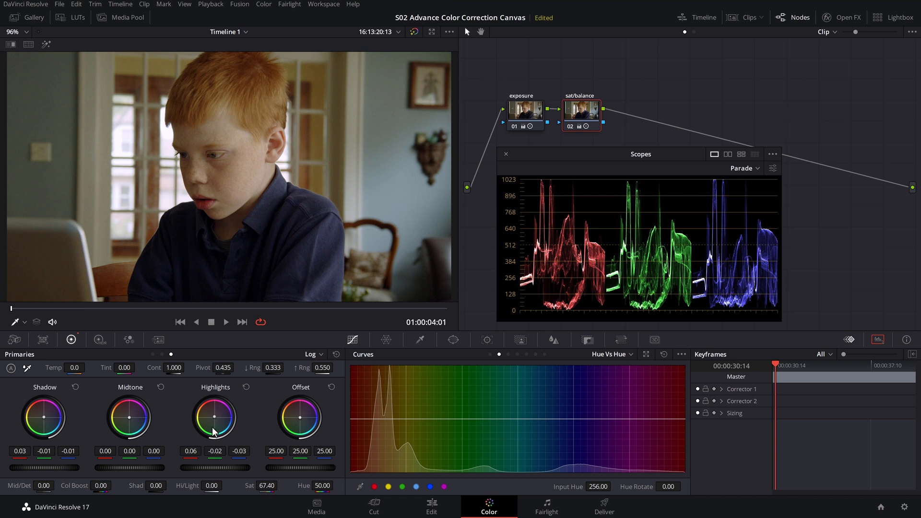
{"action": "mouse_move", "coordinate": [257, 406]}
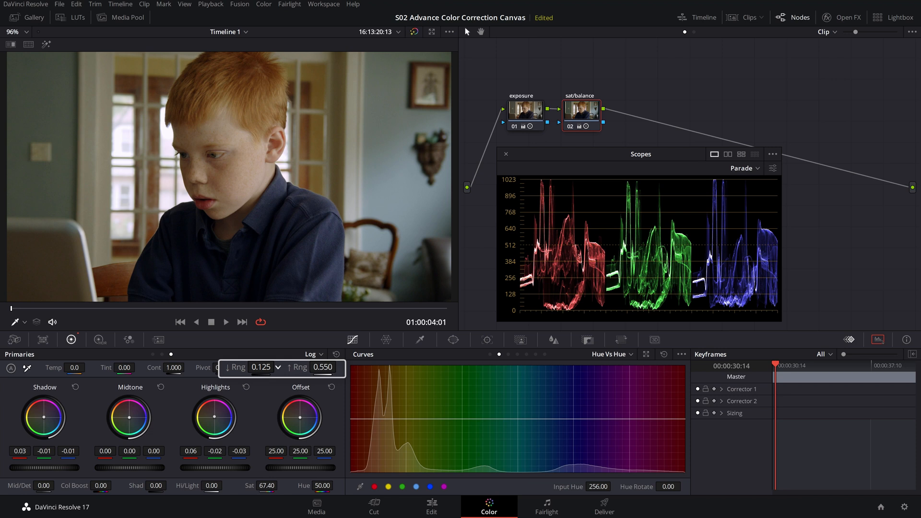
{"action": "left_click", "coordinate": [278, 363]}
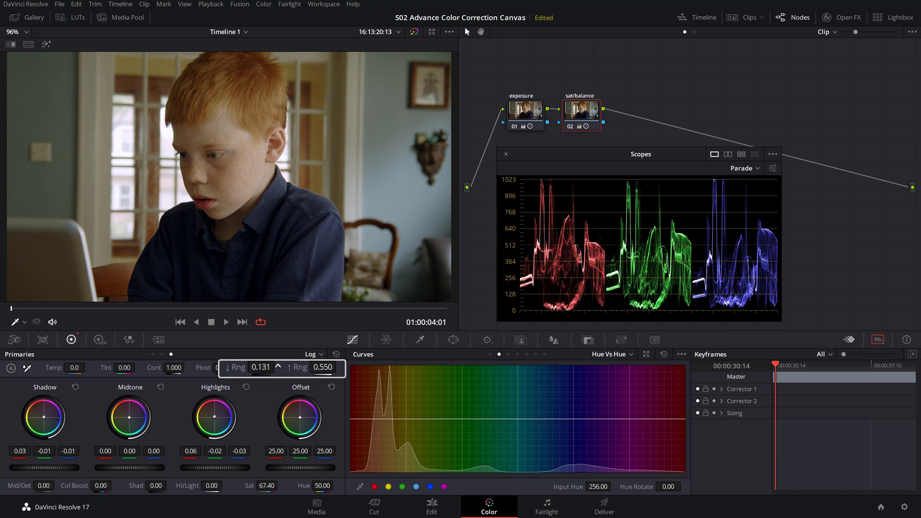
{"action": "mouse_move", "coordinate": [326, 367]}
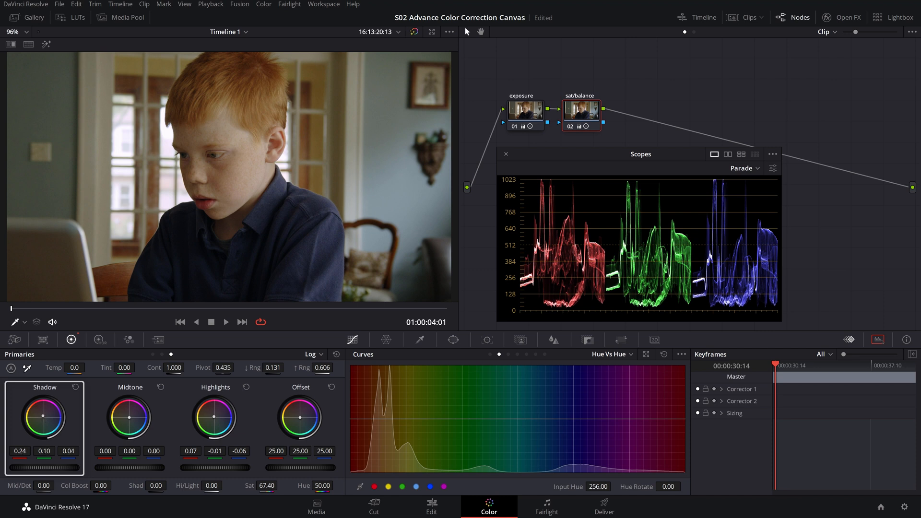
{"action": "right_click", "coordinate": [580, 110]}
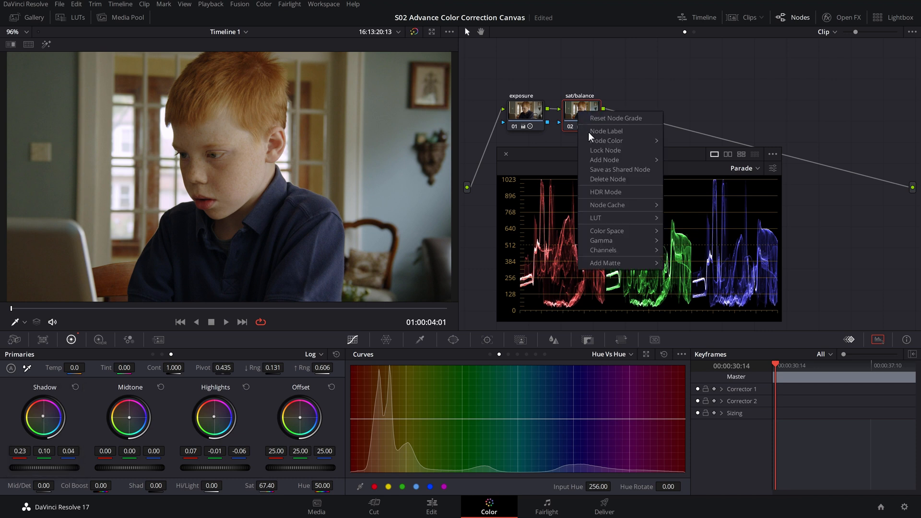
Step: Add a serial node labelled 'secondary' after sat/balance and show its Hue vs Lum curve
{"action": "left_click", "coordinate": [604, 160]}
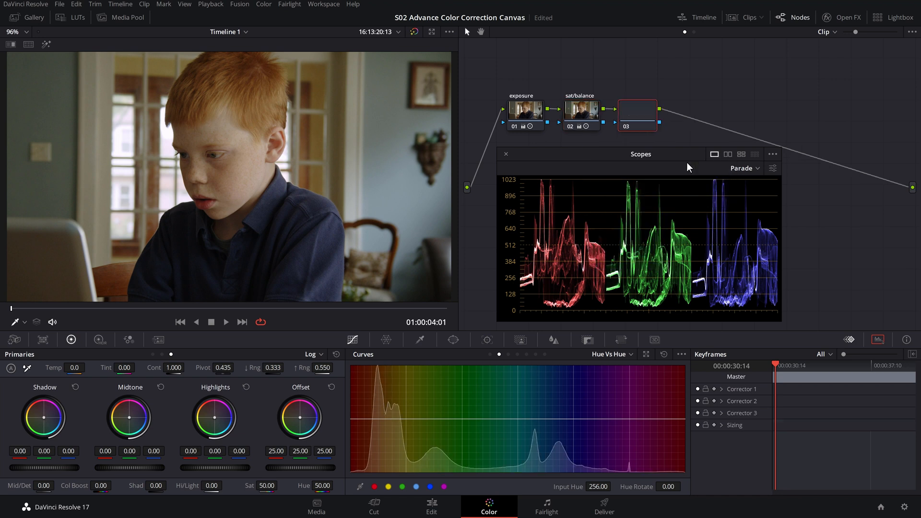
{"action": "left_click", "coordinate": [637, 110]}
{"action": "type", "text": "secondary"}
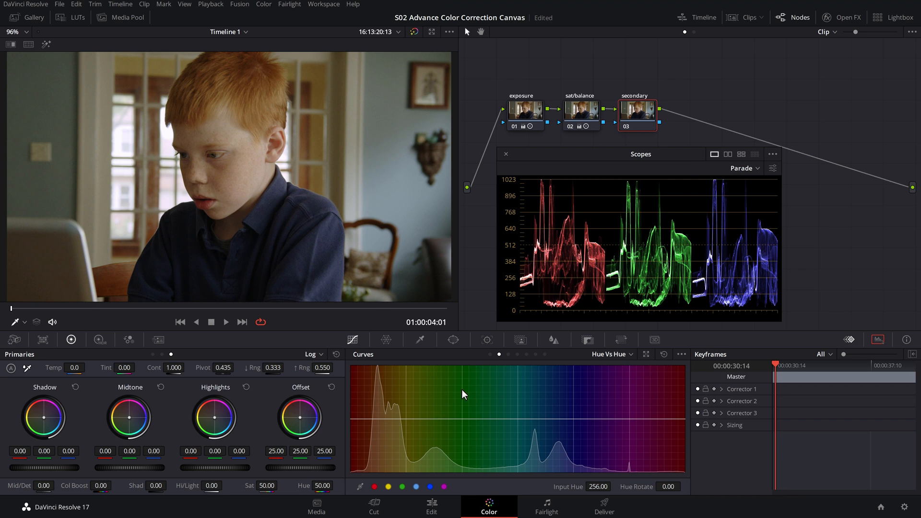
{"action": "mouse_move", "coordinate": [509, 359]}
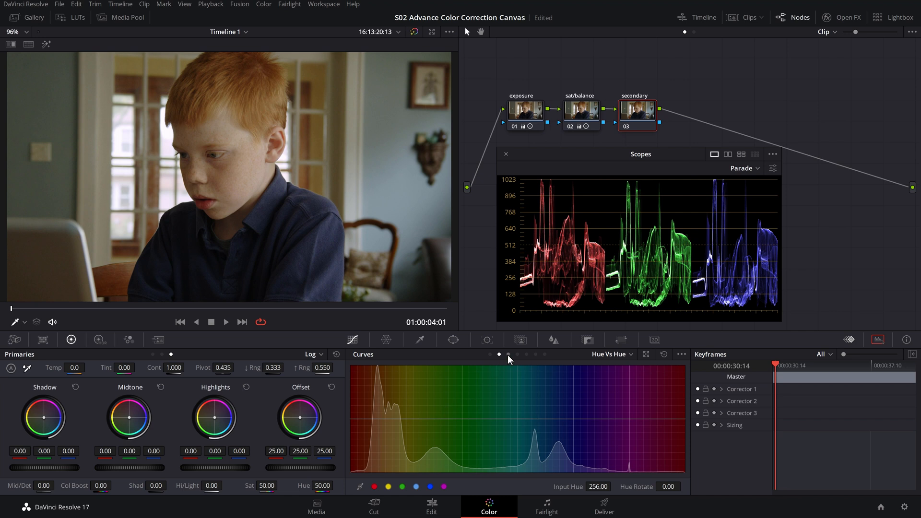
{"action": "left_click", "coordinate": [509, 353]}
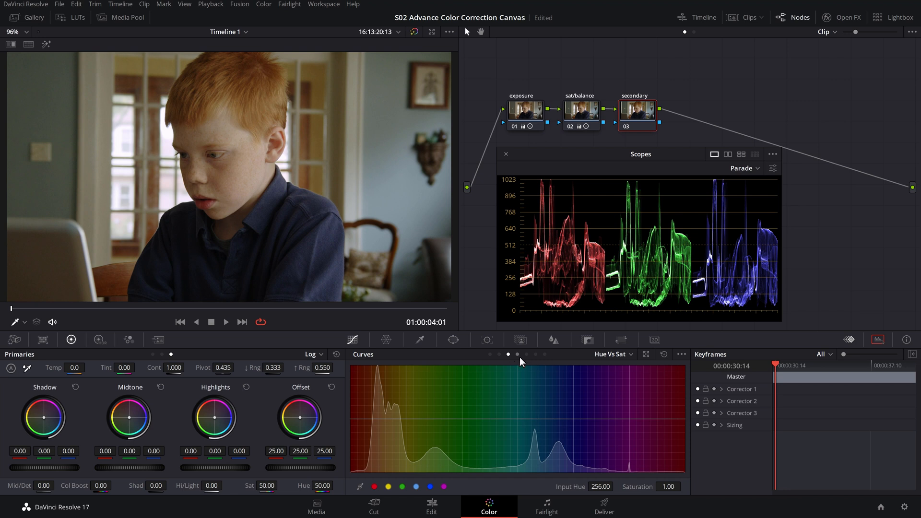
{"action": "left_click", "coordinate": [526, 353]}
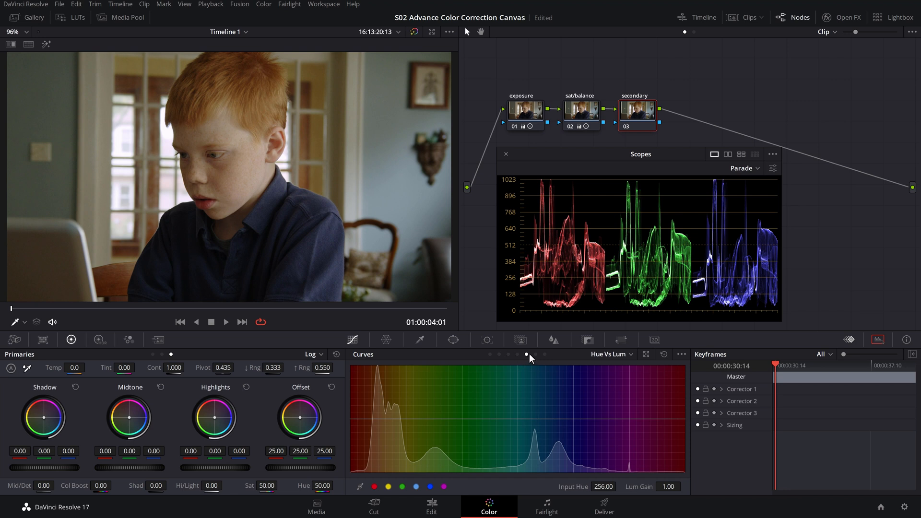